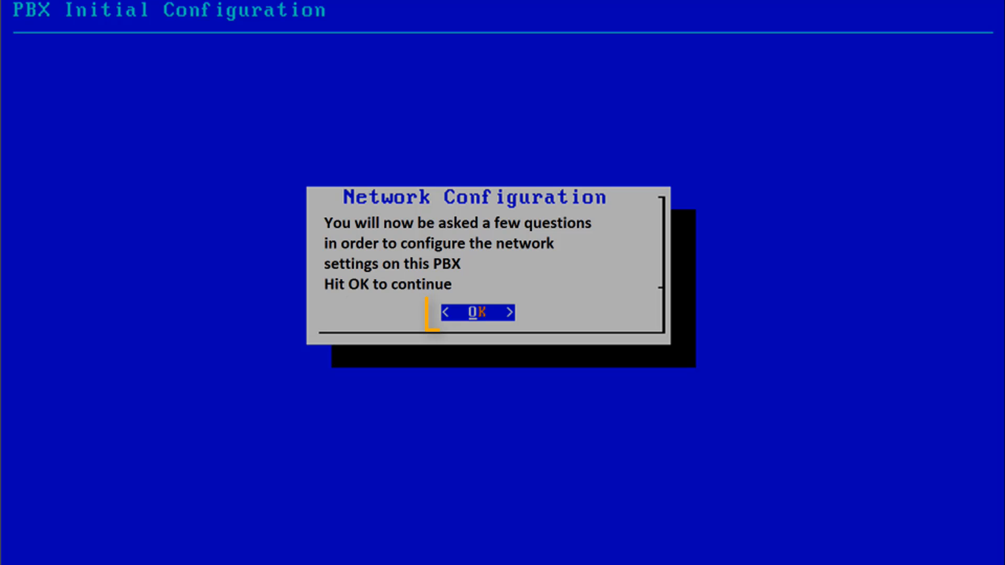
Acknowledge the Network Configuration notice and keep 'static' selected as the IP assignment method
{"action": "left_click", "coordinate": [476, 312]}
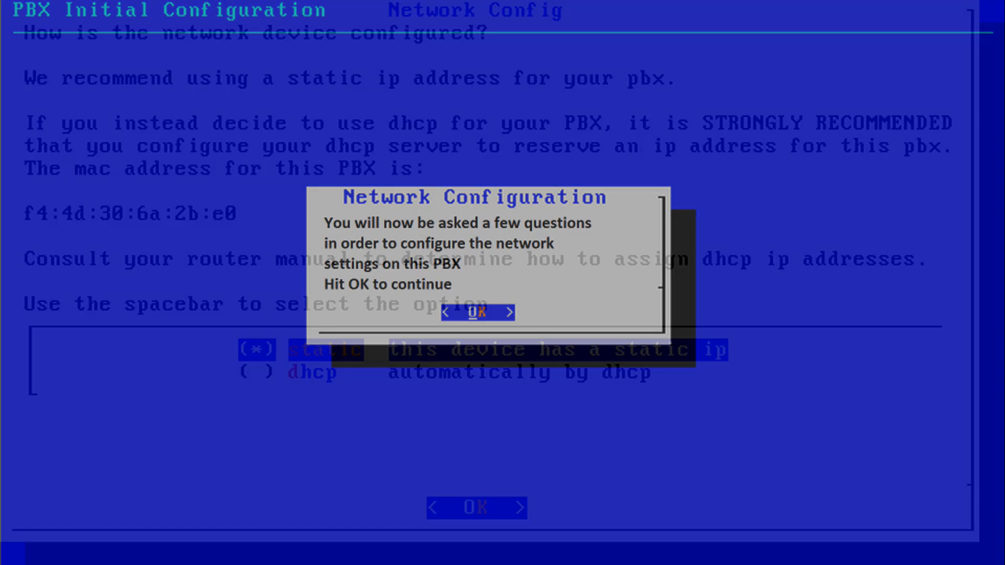
{"action": "left_click", "coordinate": [478, 313]}
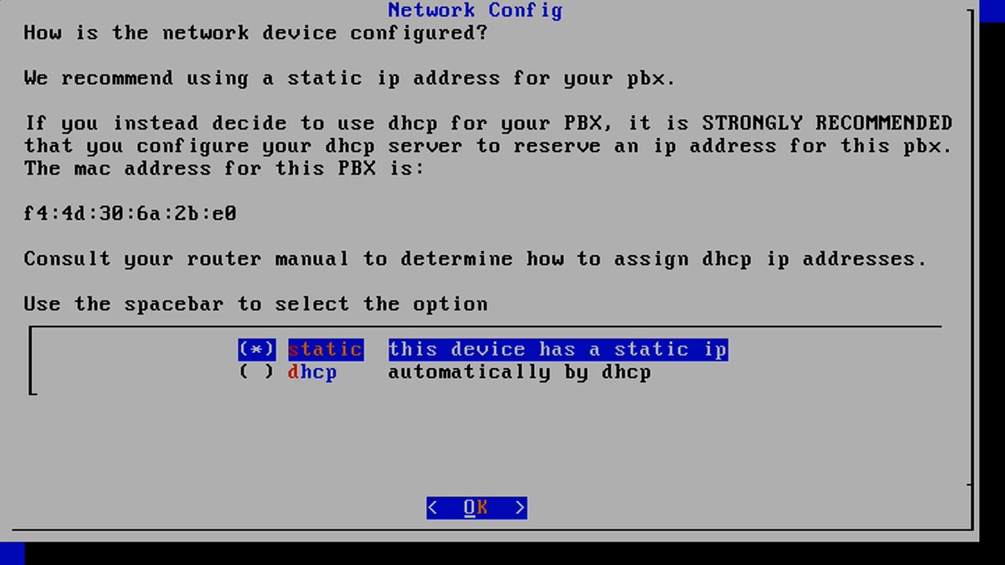
{"action": "key", "text": "Down"}
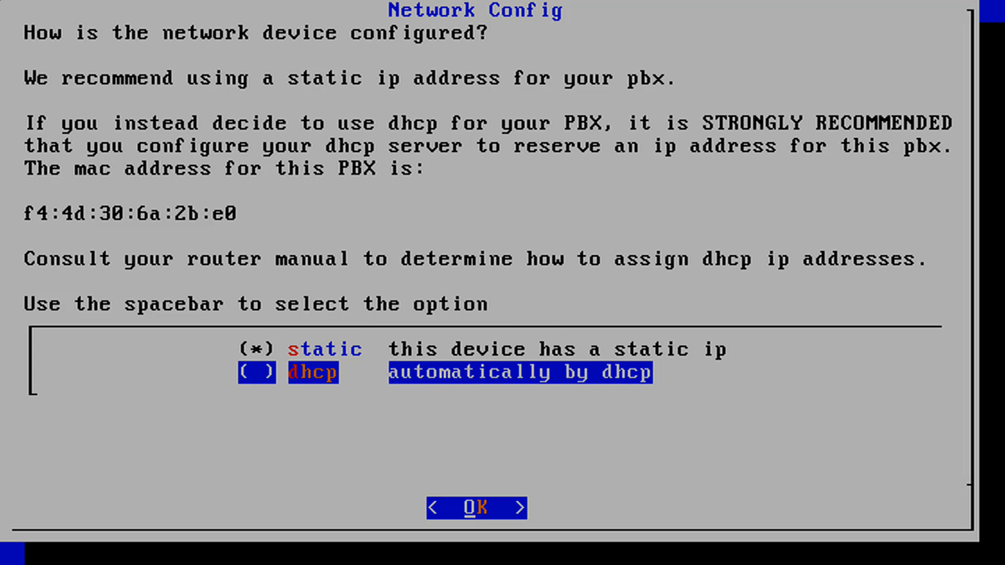
{"action": "key", "text": "Up"}
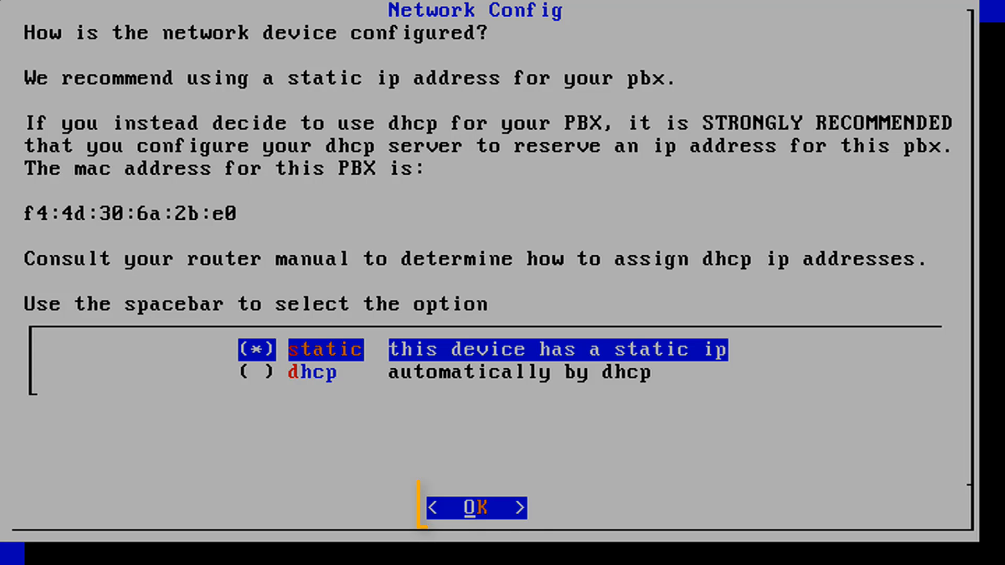
{"action": "mouse_move", "coordinate": [475, 509]}
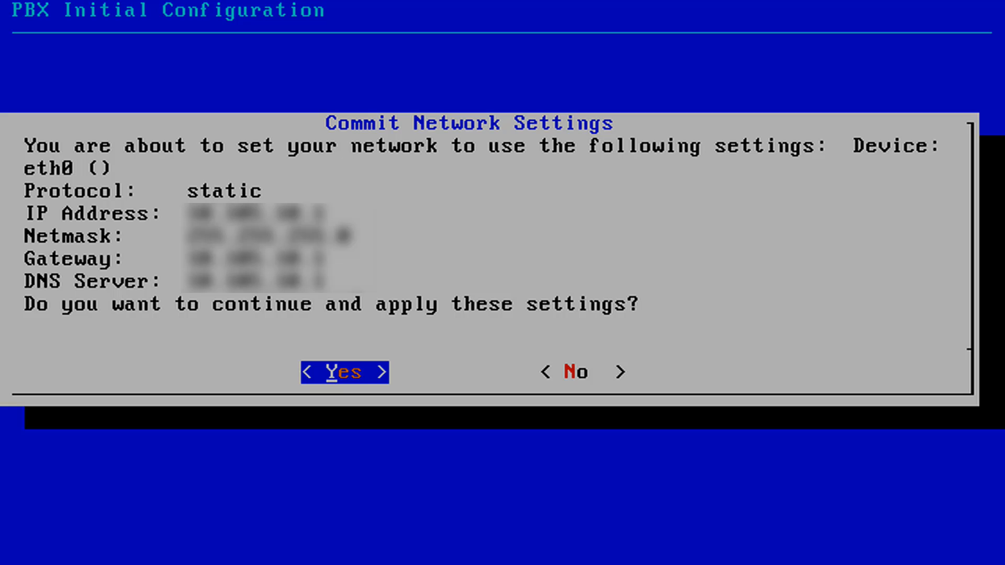
Commit the static network settings with Yes and acknowledge the Configuration Successful dialog
{"action": "left_click", "coordinate": [344, 372]}
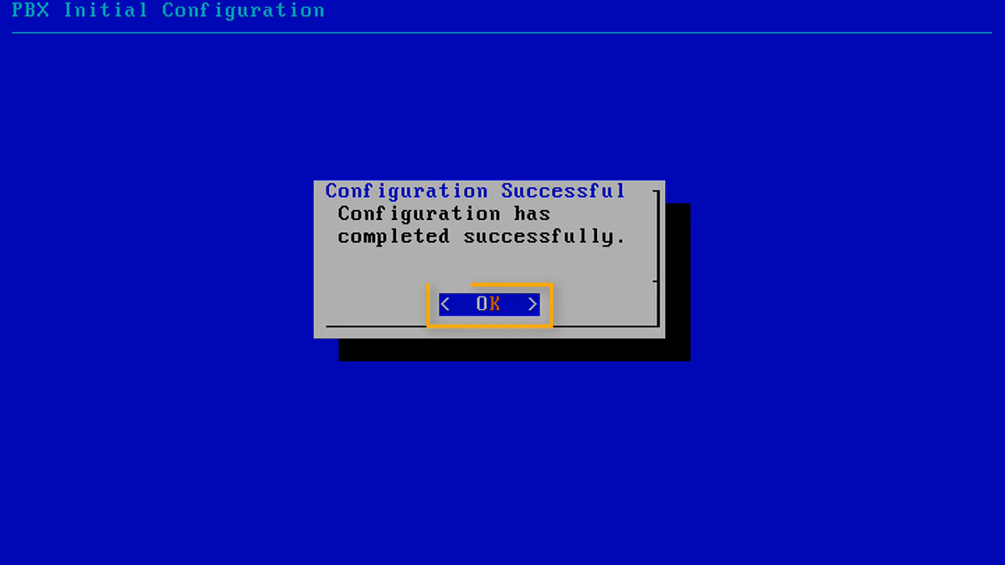
{"action": "left_click", "coordinate": [489, 304]}
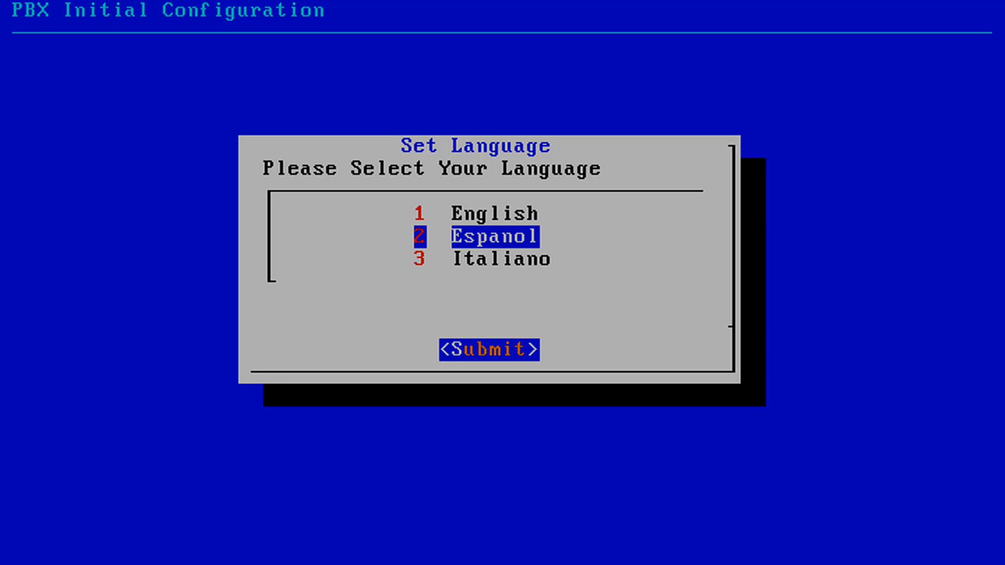
Choose '1 English' as the PBX language, submit it, and acknowledge the update confirmation
{"action": "key", "text": "Down"}
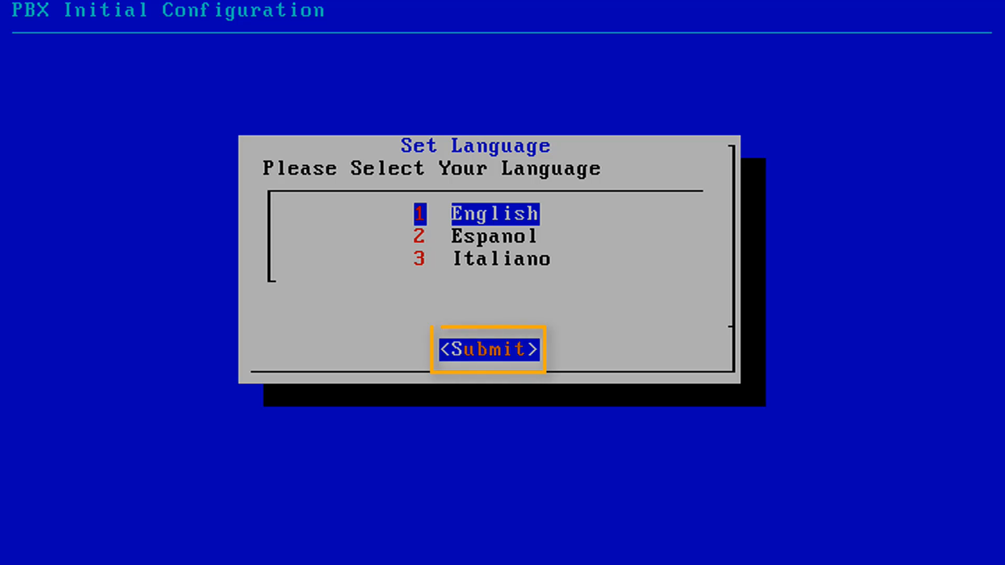
{"action": "left_click", "coordinate": [488, 348]}
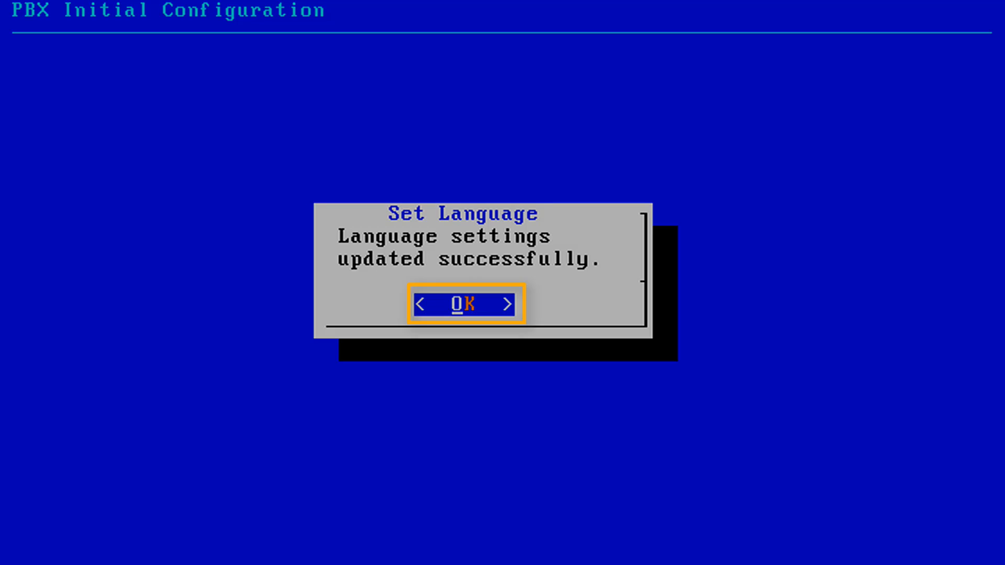
{"action": "left_click", "coordinate": [463, 304]}
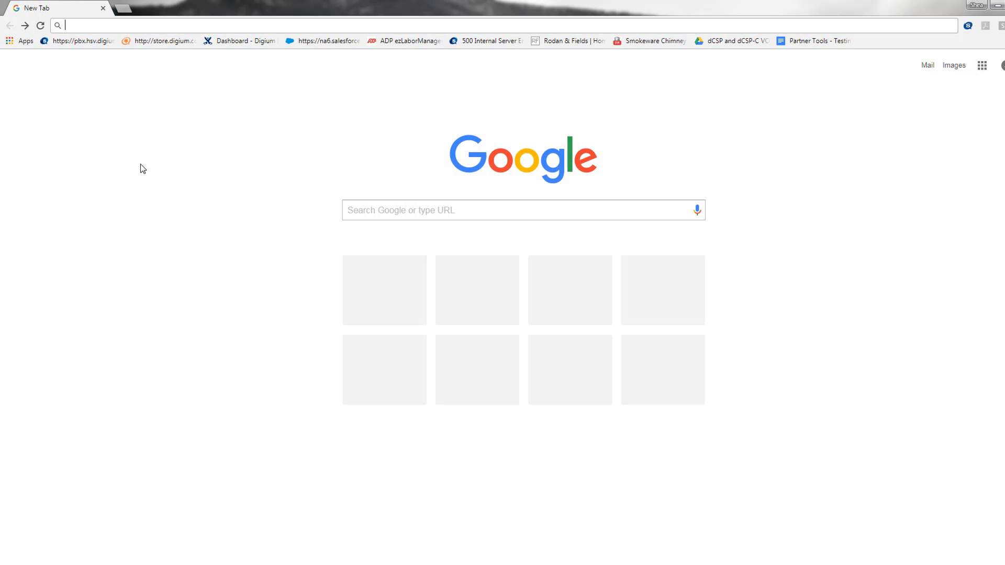
{"action": "mouse_move", "coordinate": [154, 24]}
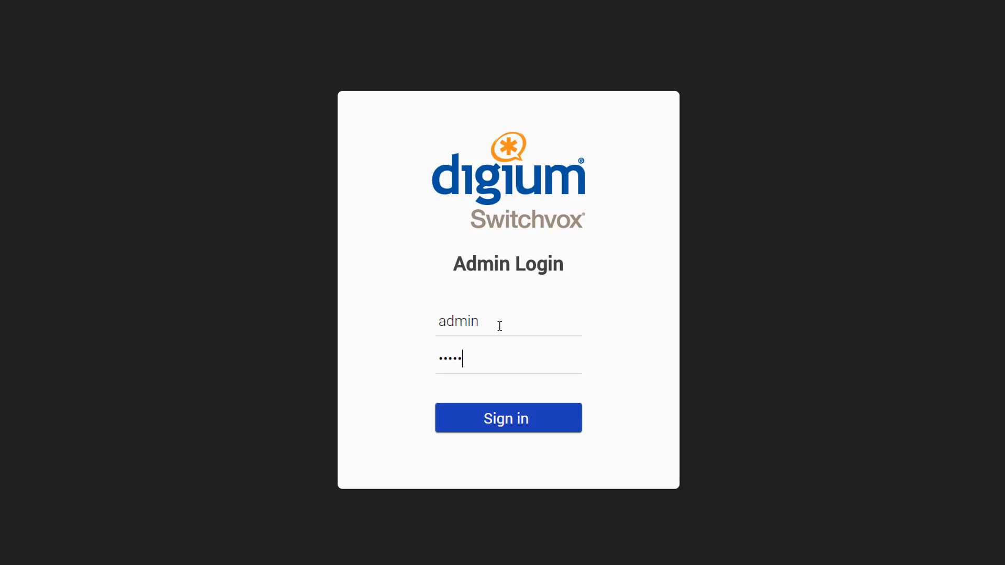
{"action": "mouse_move", "coordinate": [515, 373]}
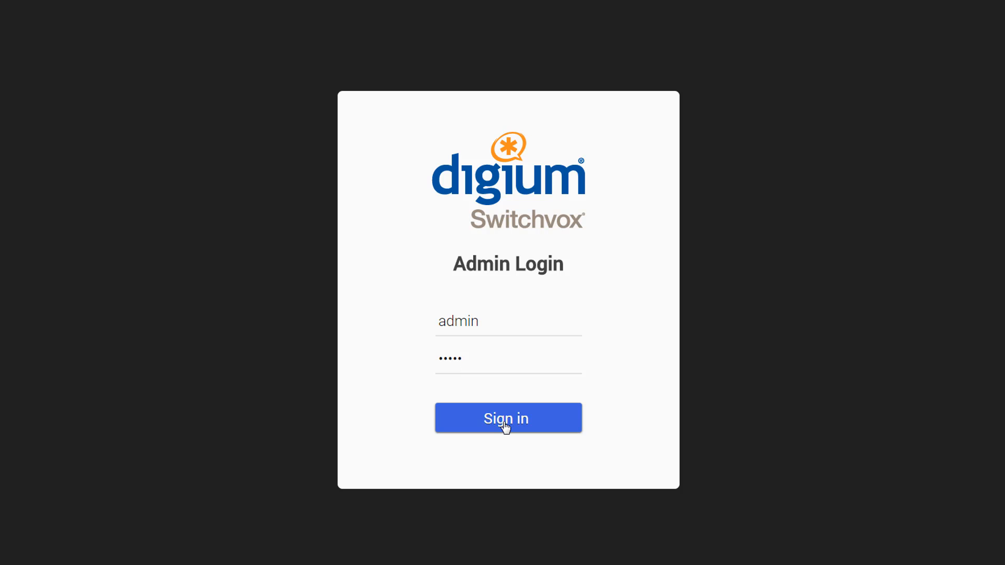
Sign in to the web administration as admin from the Admin Login page
{"action": "left_click", "coordinate": [508, 418]}
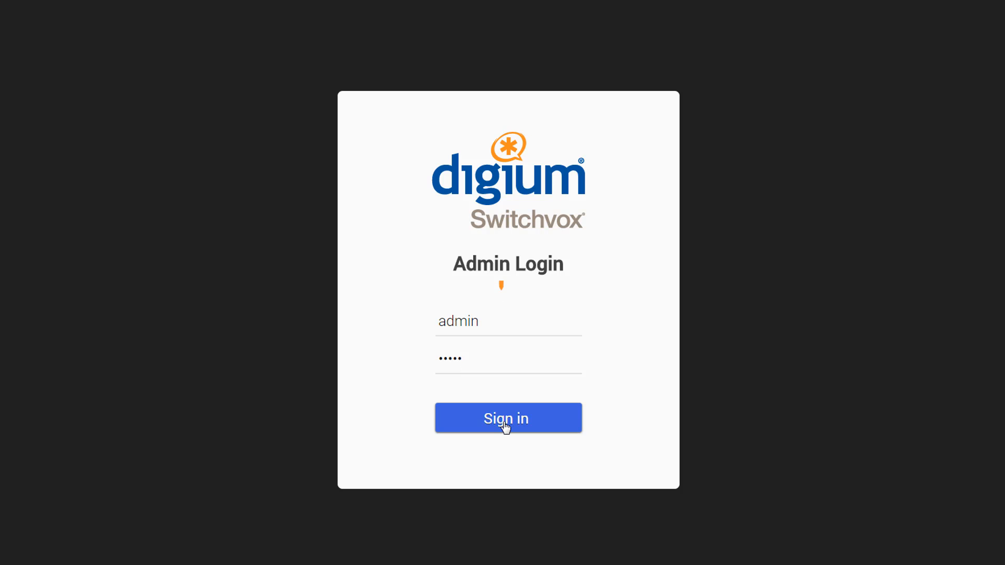
{"action": "left_click", "coordinate": [506, 418]}
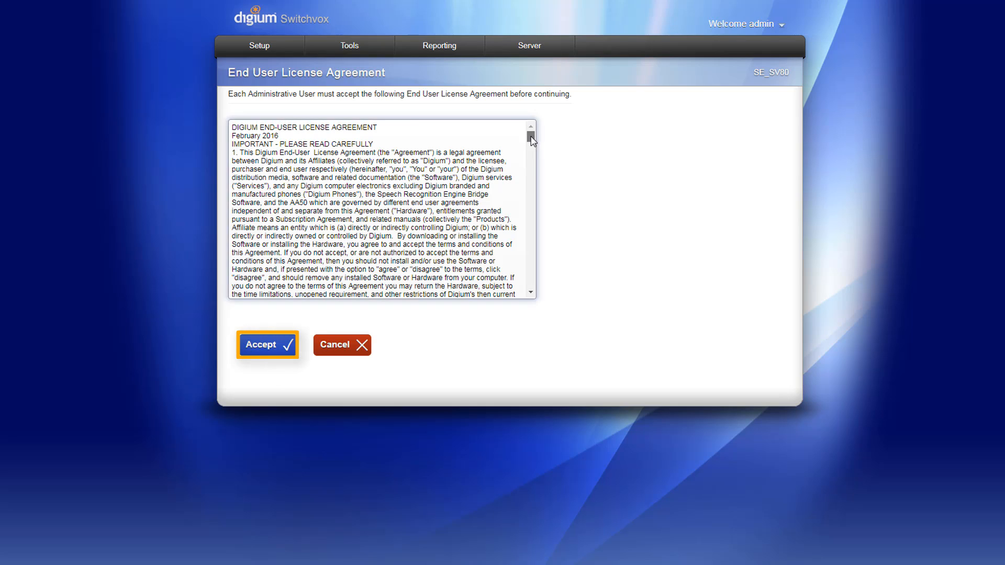
Accept the End User License Agreement to land on Administration Home
{"action": "left_click", "coordinate": [267, 344]}
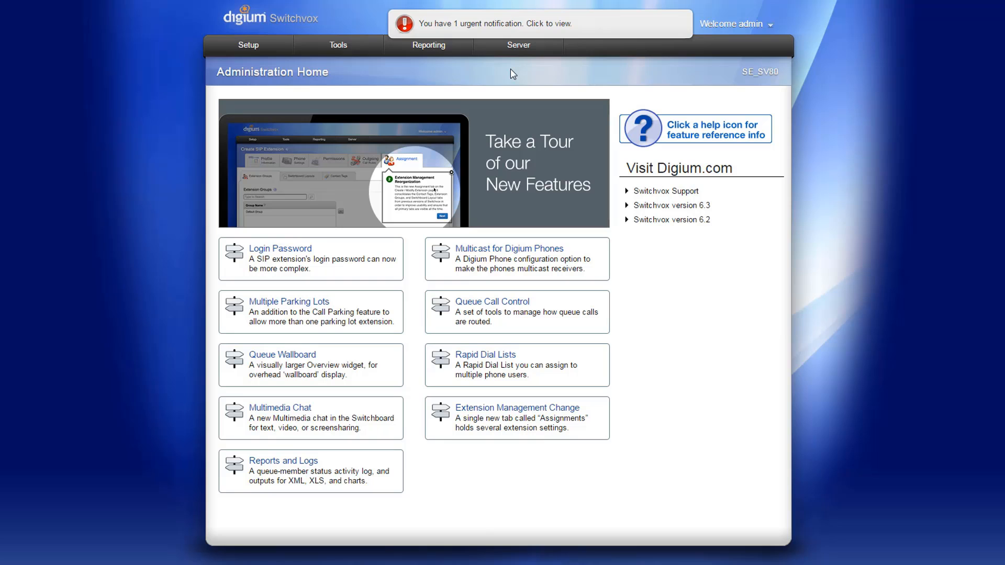
{"action": "left_click", "coordinate": [518, 45]}
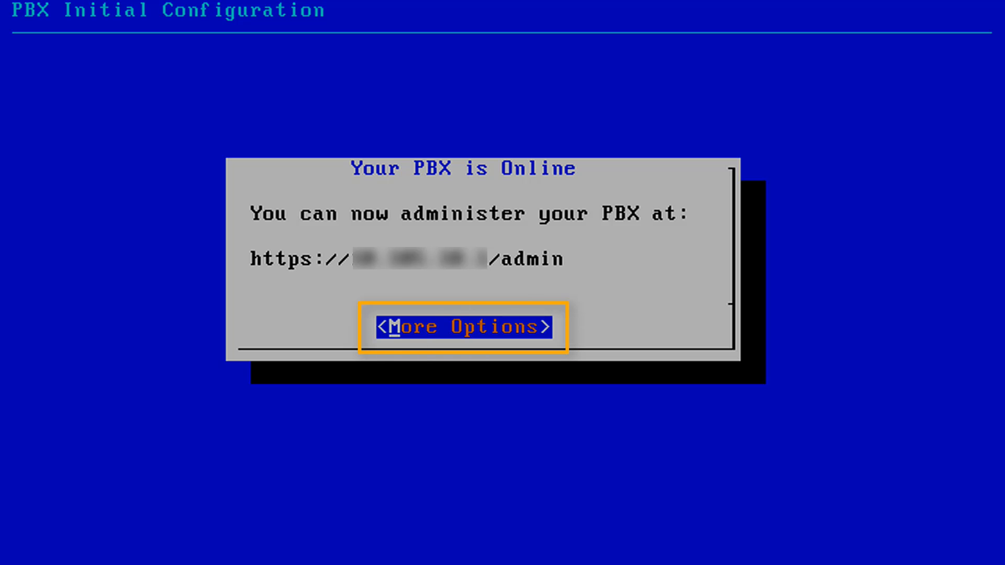
Choose More Options on the 'Your PBX is Online' dialog to show Extra Options
{"action": "left_click", "coordinate": [462, 326]}
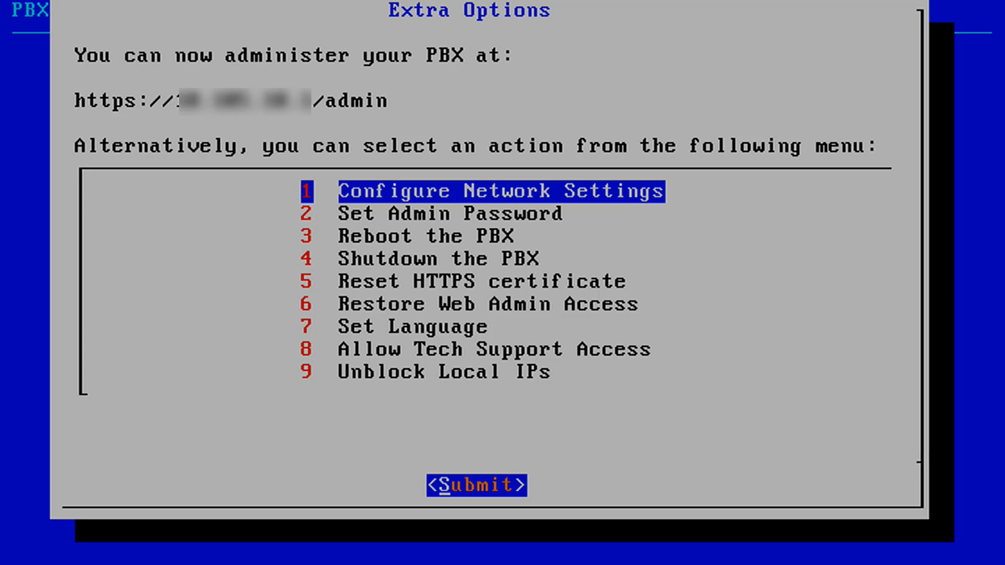
{"action": "key", "text": "Down"}
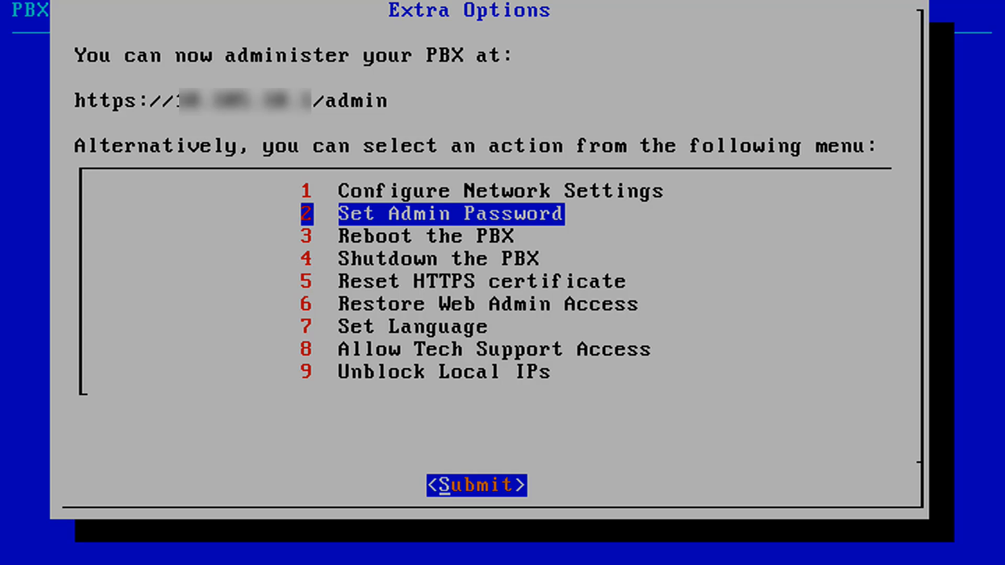
{"action": "key", "text": "Down"}
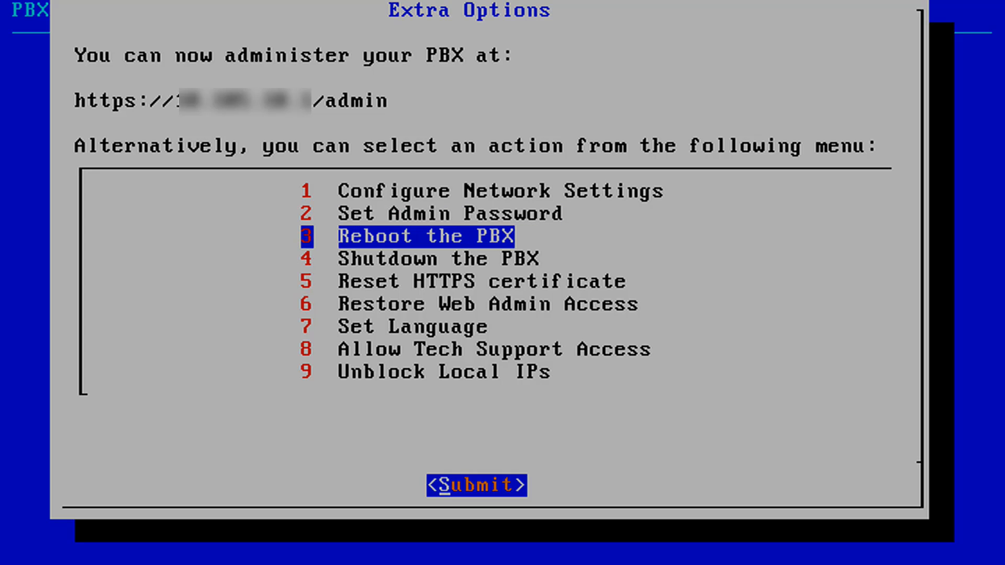
{"action": "key", "text": "Down"}
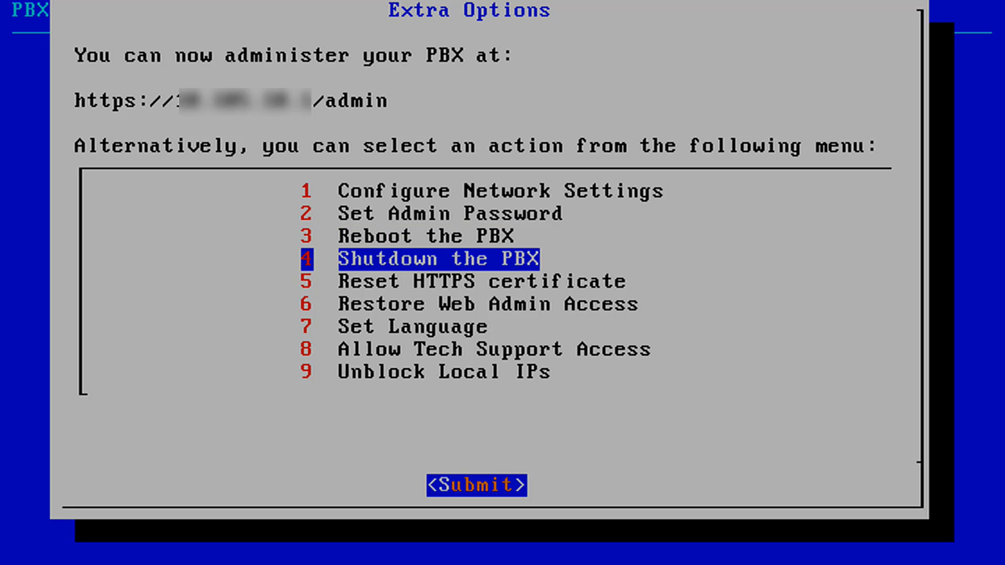
{"action": "key", "text": "Down"}
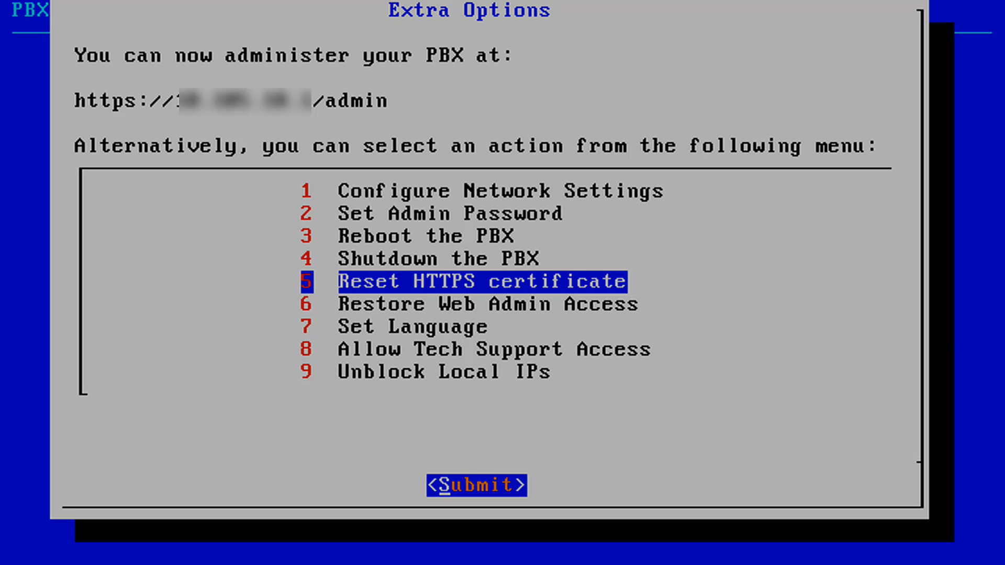
{"action": "key", "text": "Down"}
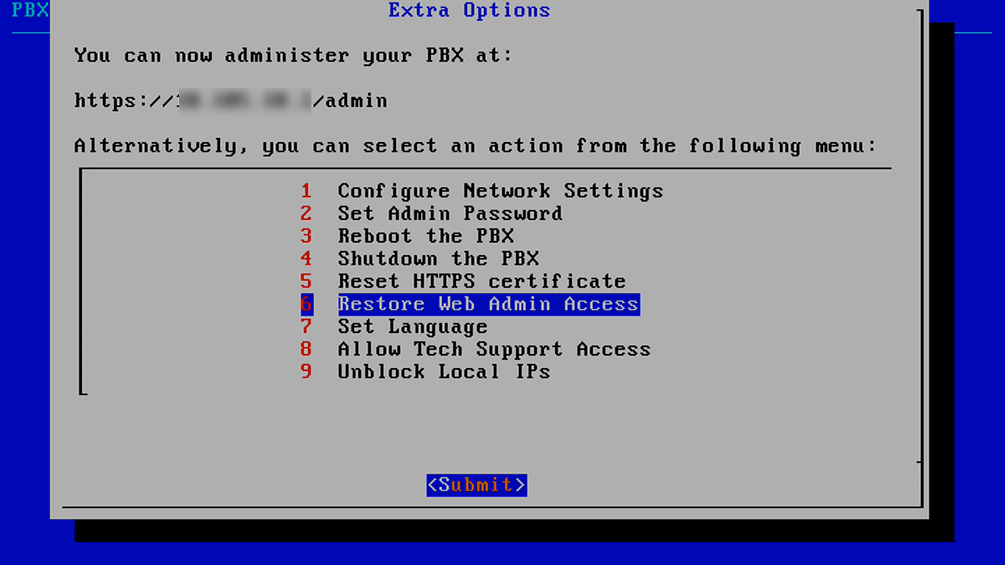
{"action": "key", "text": "Down"}
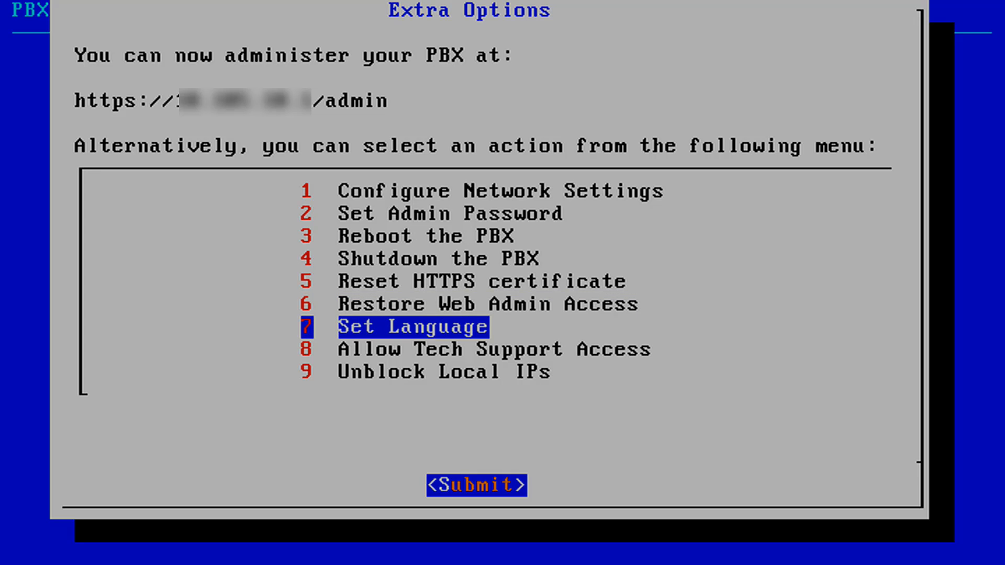
{"action": "key", "text": "Down"}
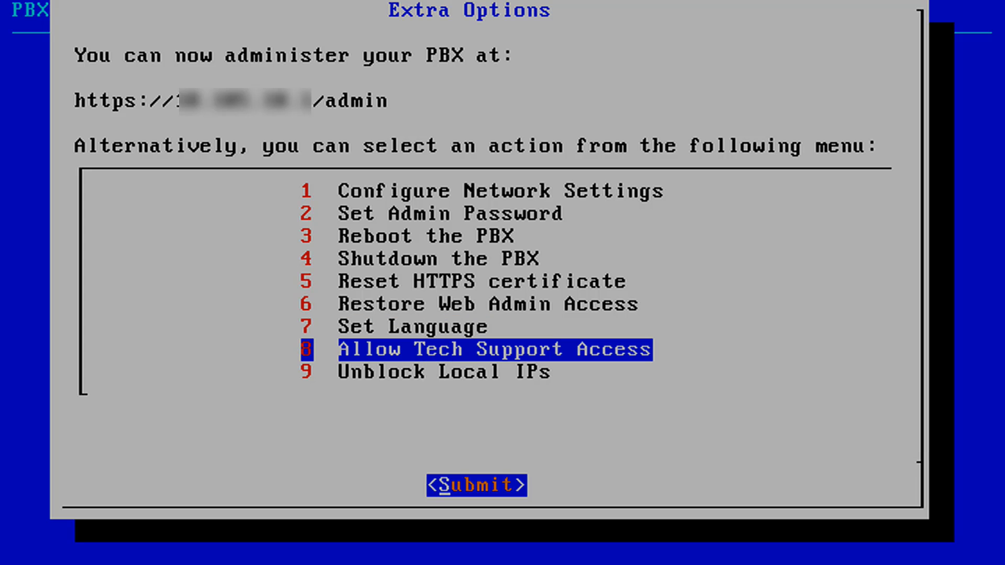
{"action": "key", "text": "Down"}
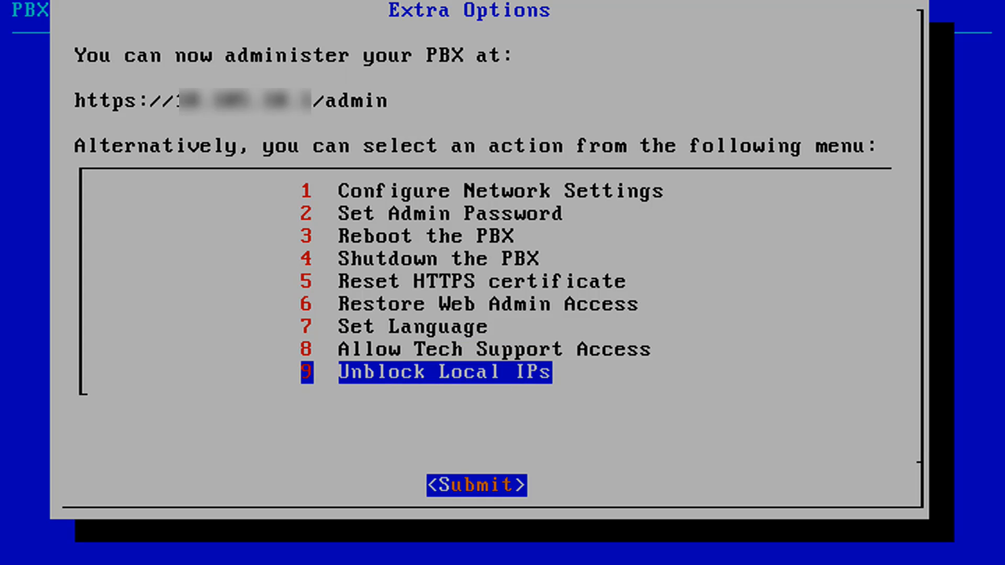